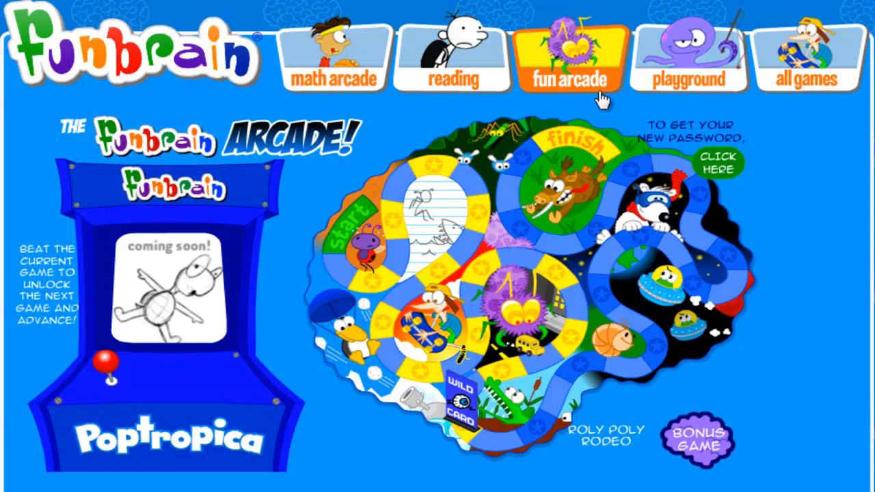
mouse_move(333, 75)
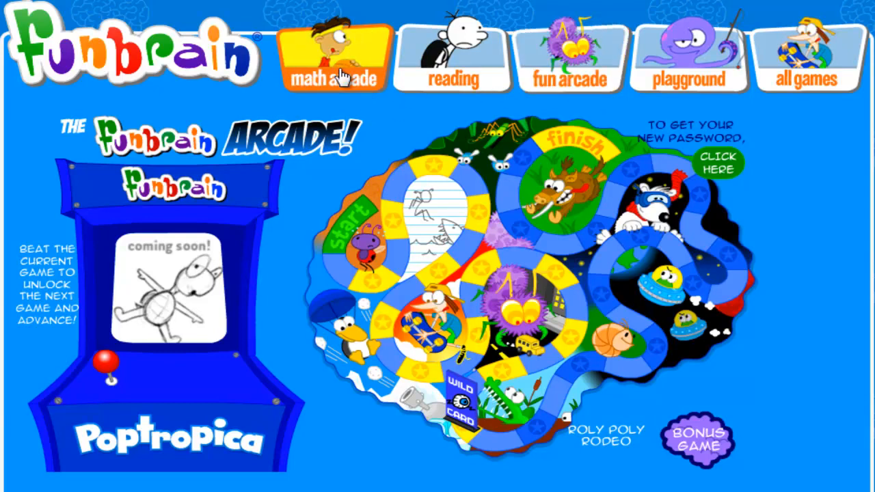
mouse_move(361, 36)
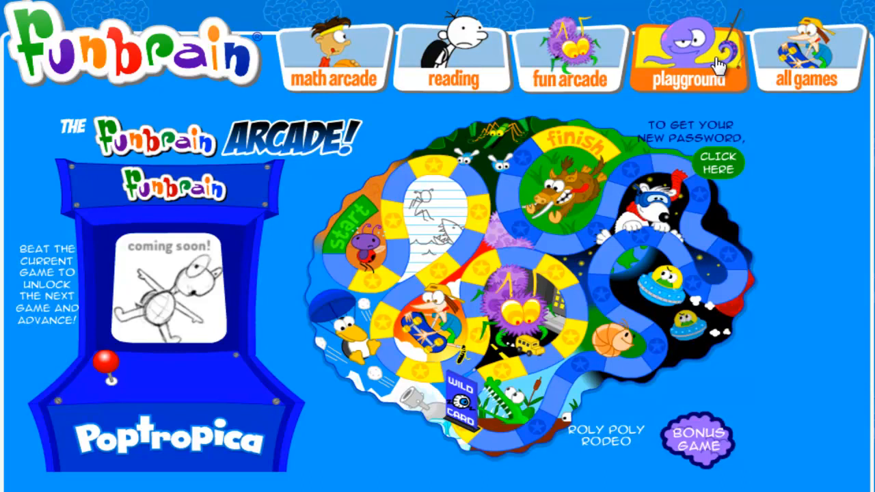
mouse_move(595, 383)
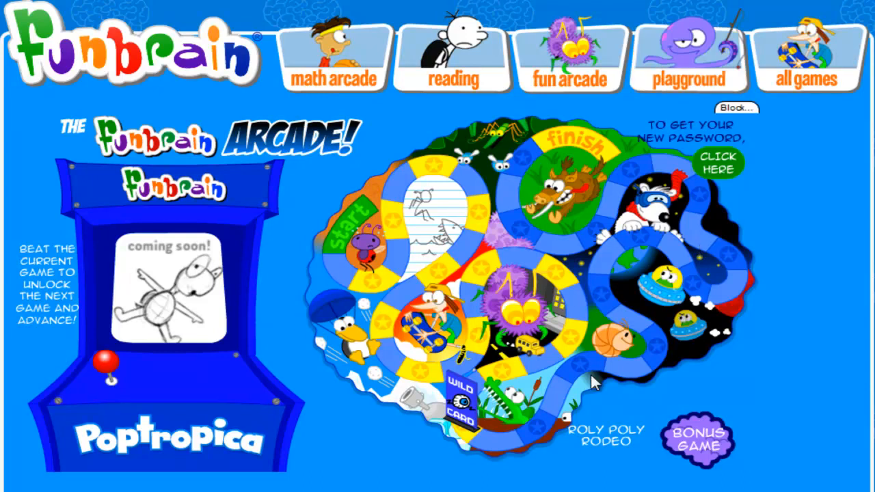
mouse_move(530, 383)
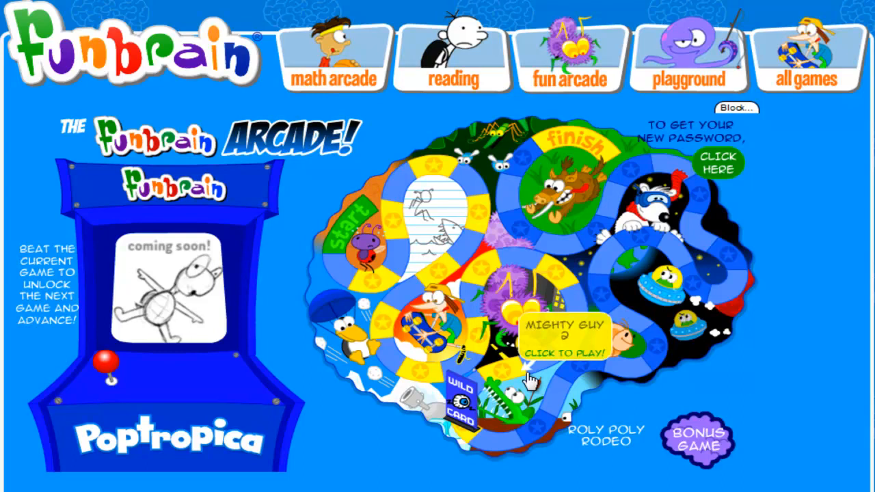
- Launch Mighty Guy 2 from its spot on the Funbrain Arcade board
left_click(562, 345)
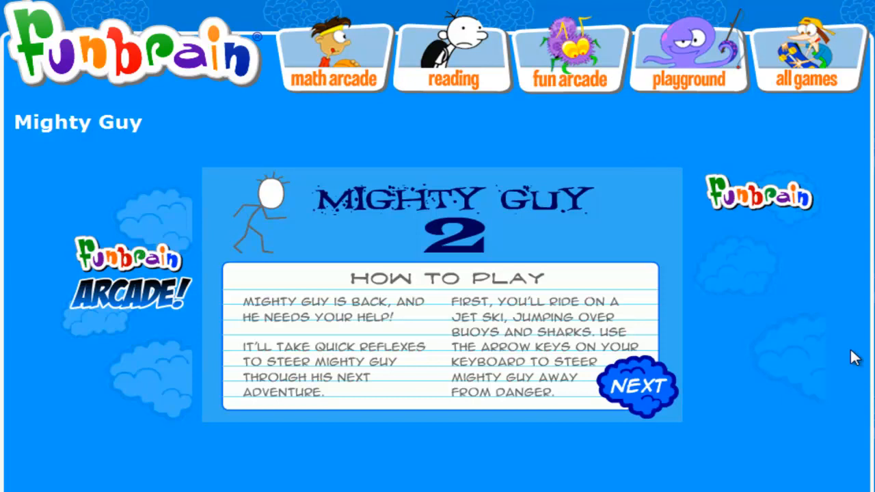
mouse_move(636, 390)
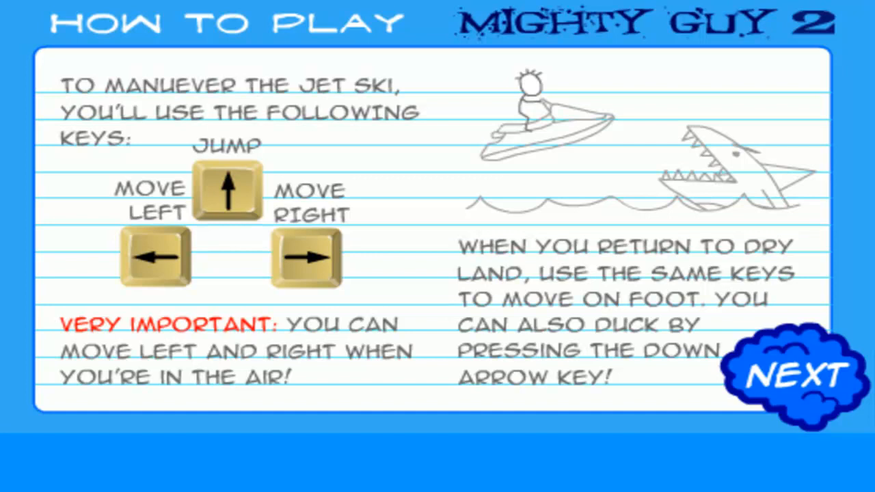
mouse_move(677, 335)
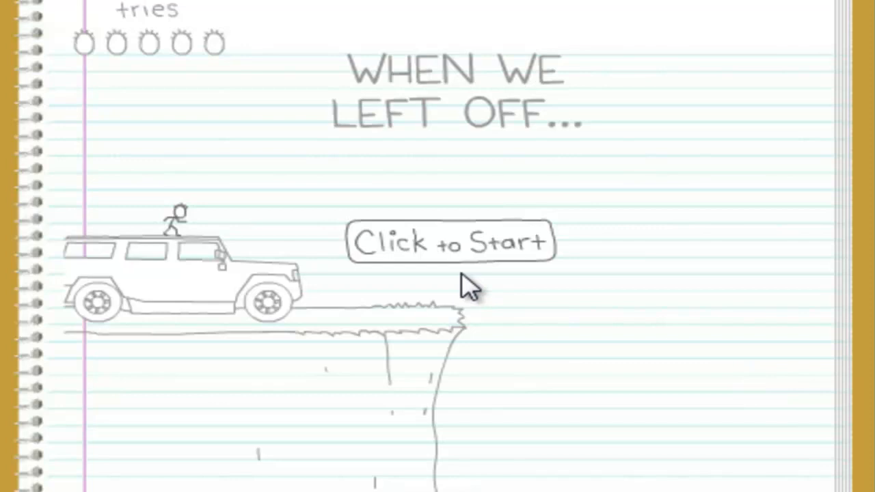
- Move past the jet ski How to Play instructions into the 'When we left off...' scene
left_click(450, 243)
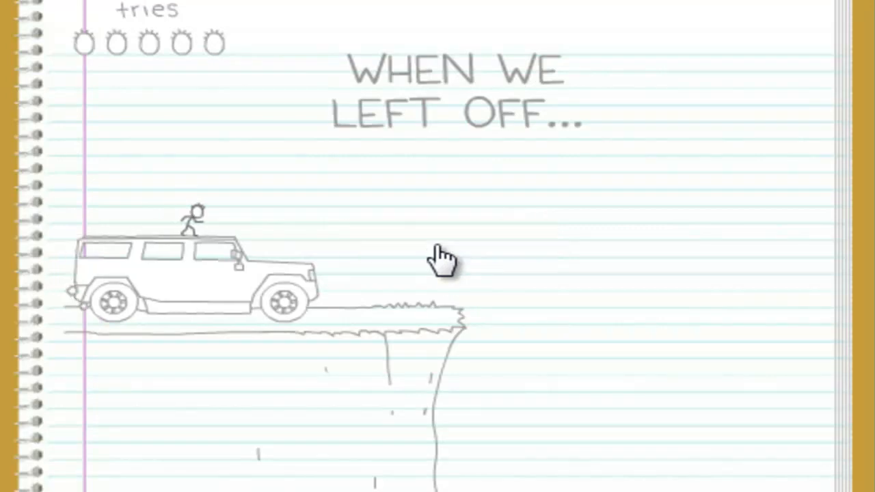